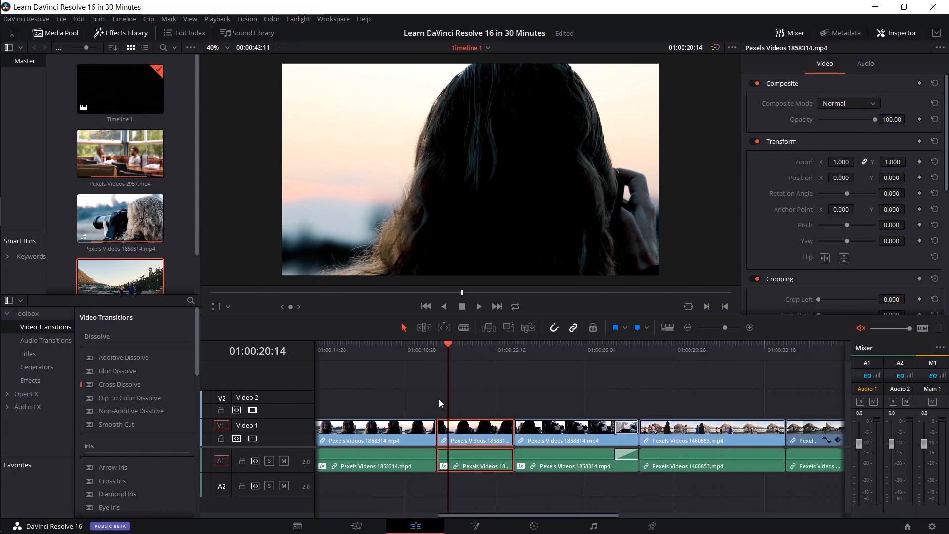
mouse_move(471, 422)
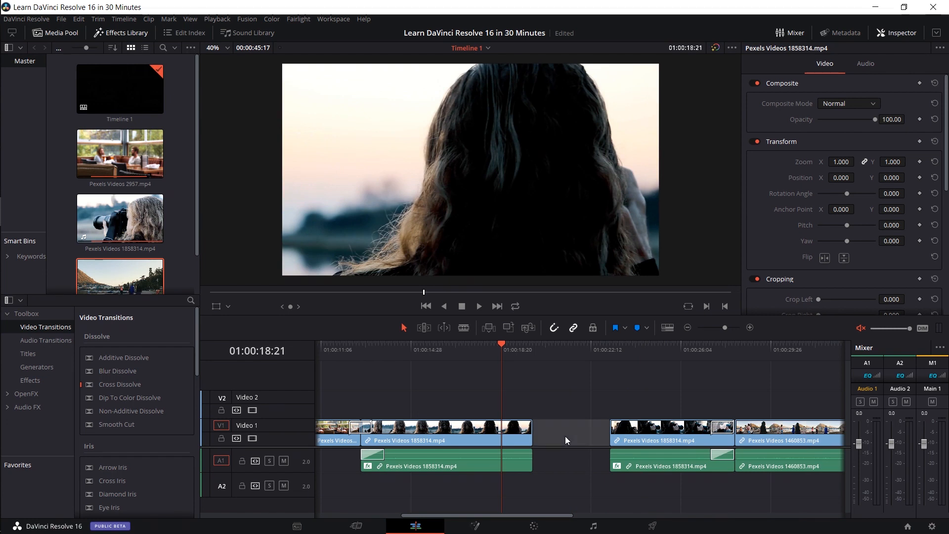
mouse_move(770, 420)
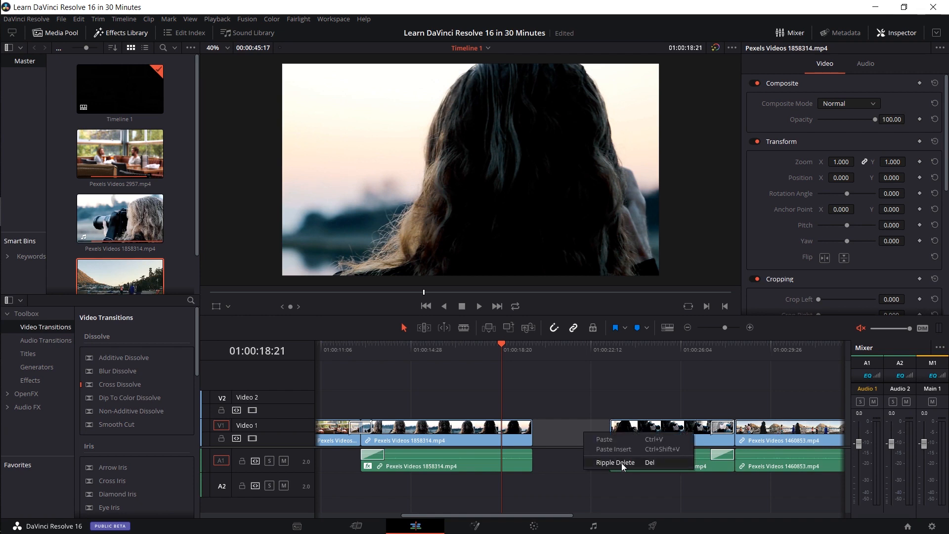
Step: Ripple-delete the empty timeline gap, then select the following lakeside clip
click(615, 461)
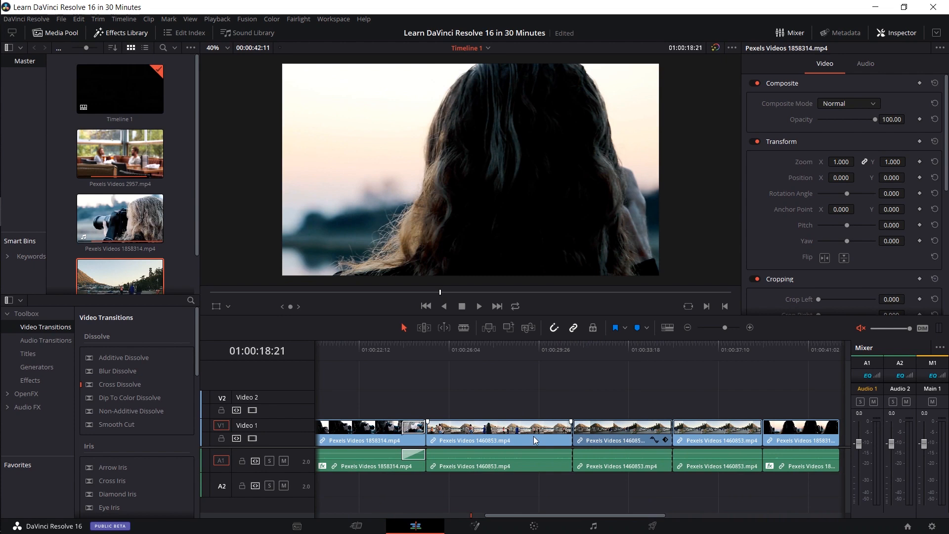
click(500, 432)
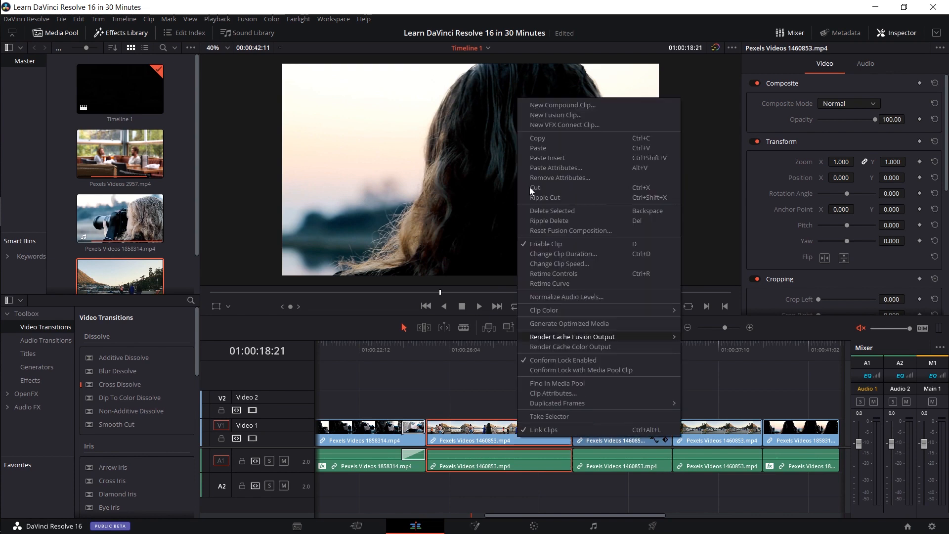
mouse_move(595, 225)
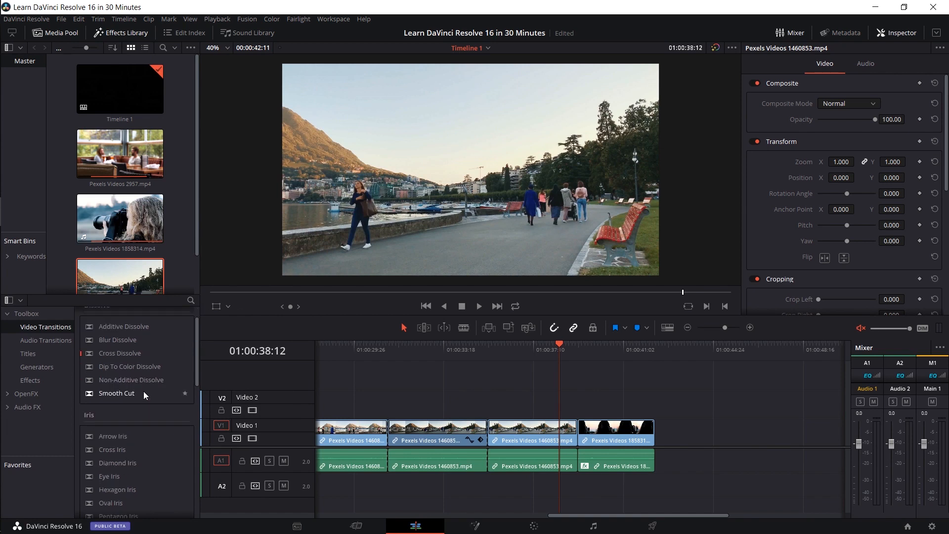
Step: Drop the Shape group's Heart transition onto the last lakeside-to-woman cut and stop the preview
scroll(down, 3)
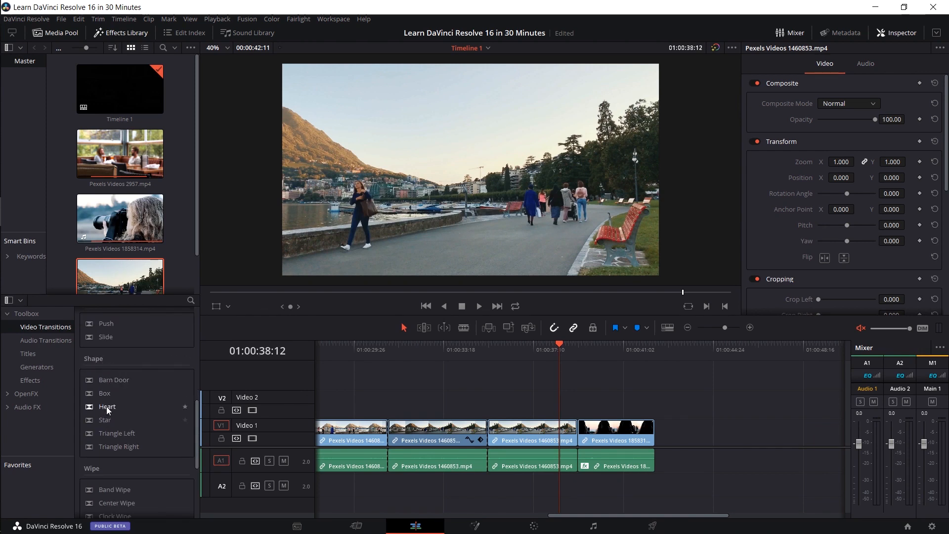
mouse_move(115, 414)
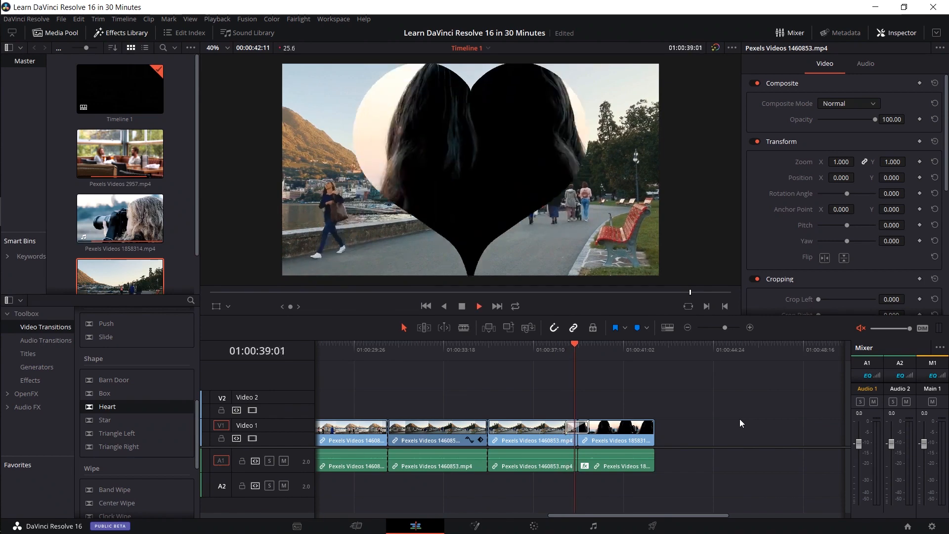
click(568, 343)
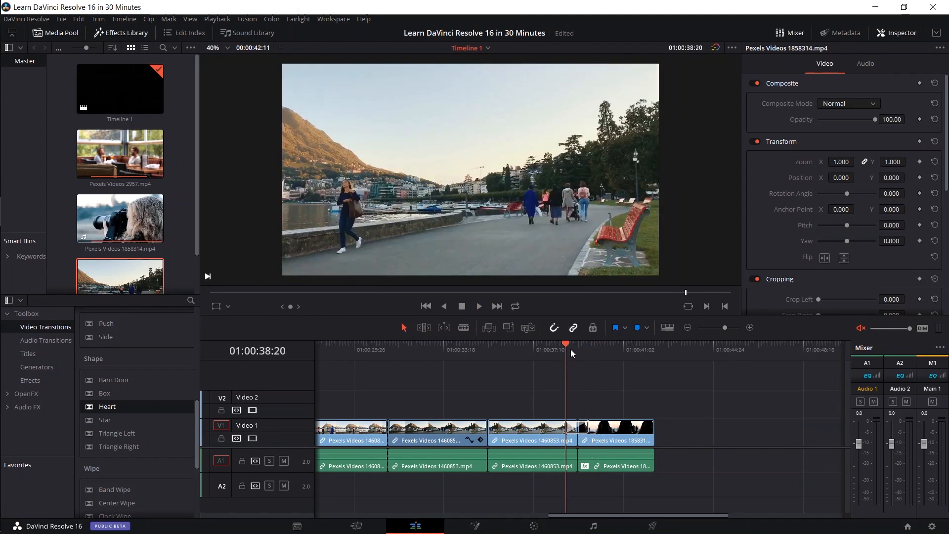
Step: Give the heart transition a wider red border in the Inspector and preview an earlier frame
click(572, 429)
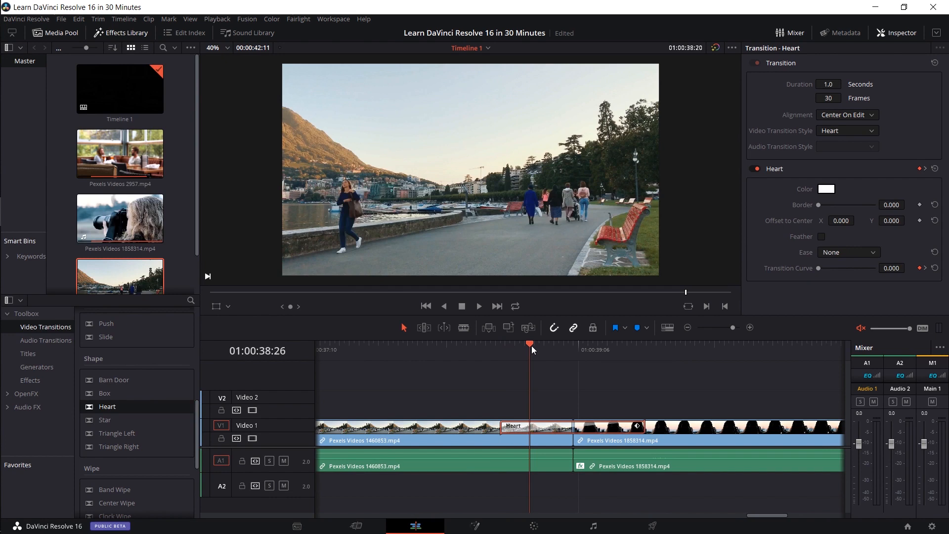
drag(817, 205, 831, 205)
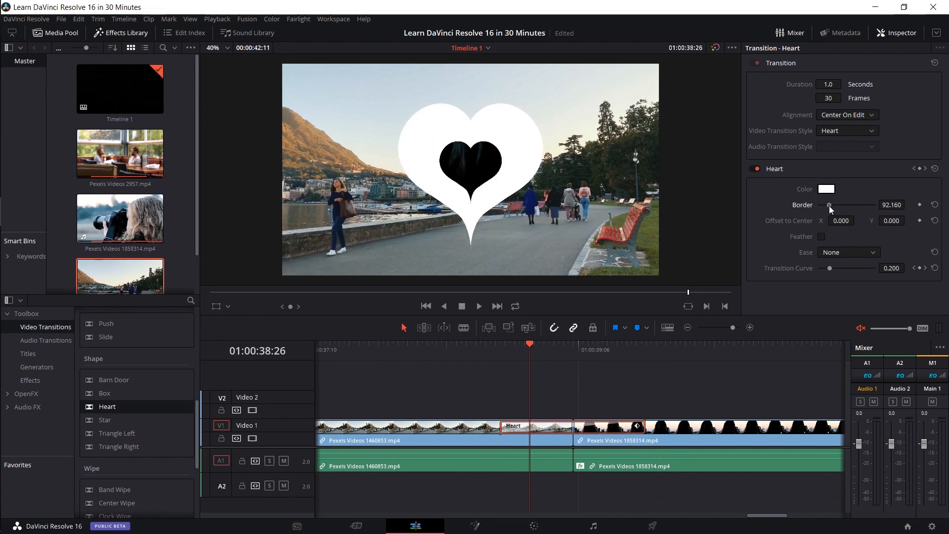
click(826, 189)
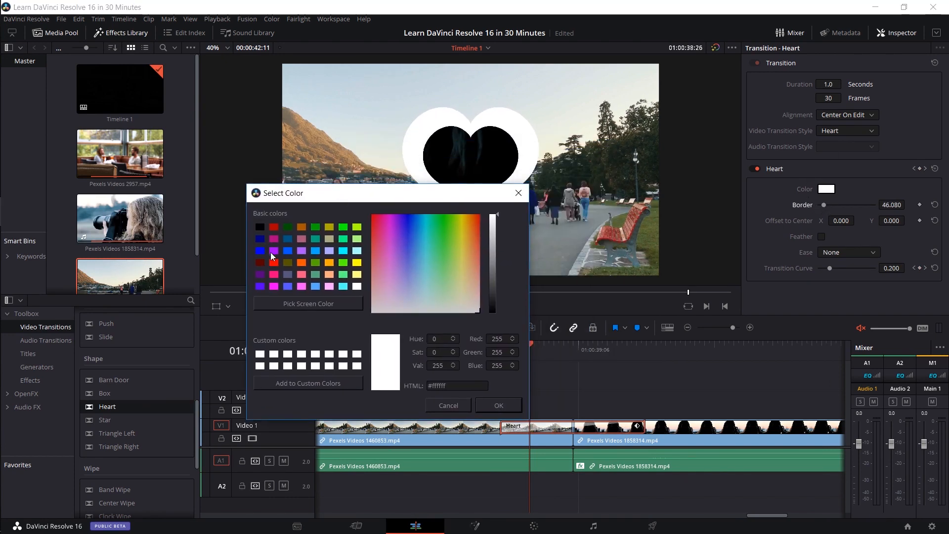
click(498, 405)
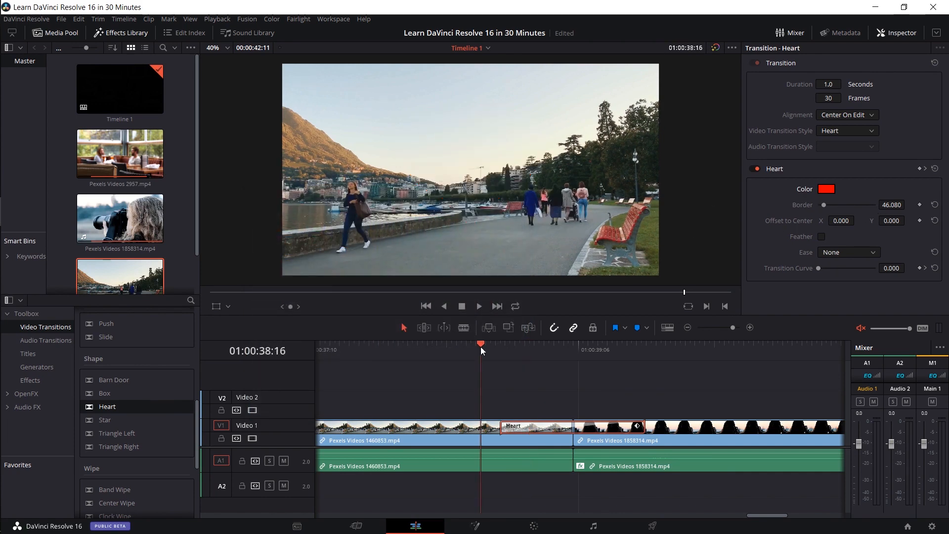
click(478, 306)
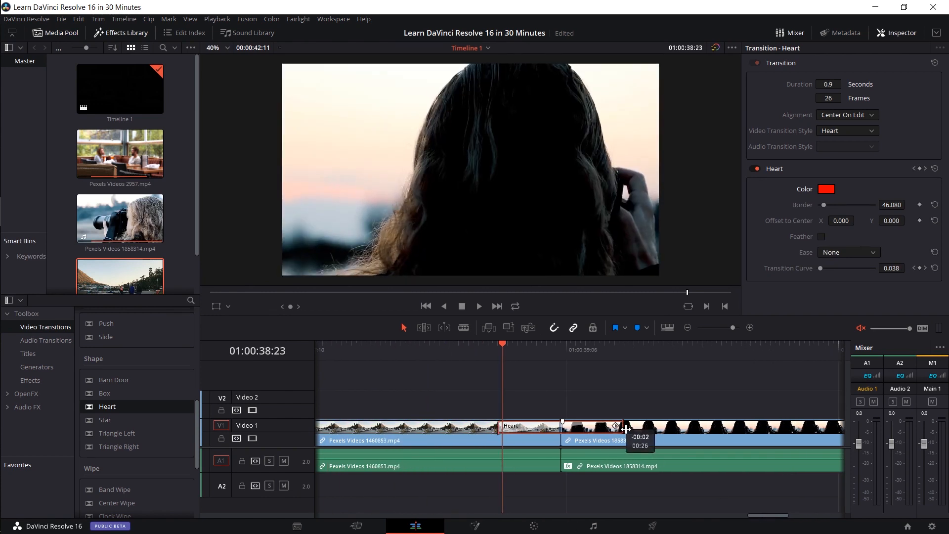
Step: Drag the heart transition's edge to shorten it by a few frames
drag(618, 427, 636, 426)
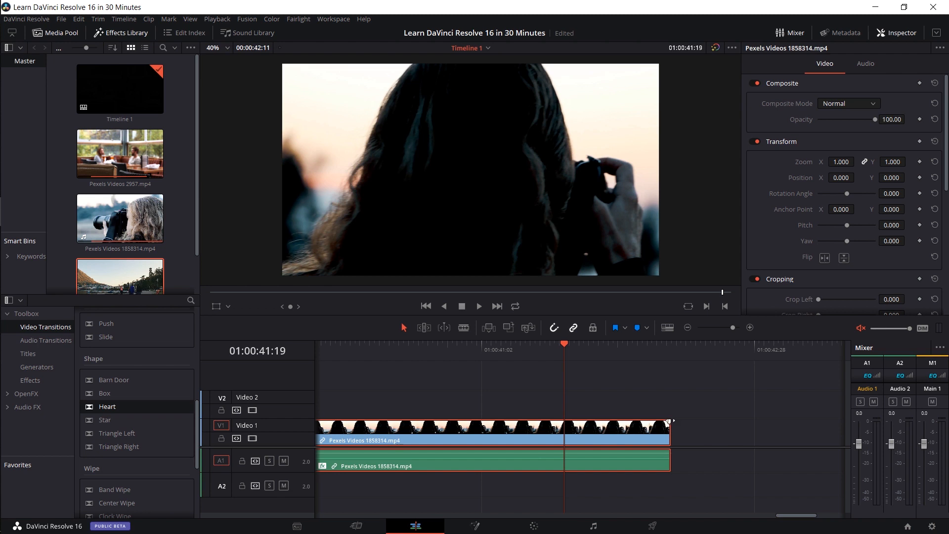
Step: Deselect the closing clip and move the playhead back into the café clip
drag(669, 430, 602, 430)
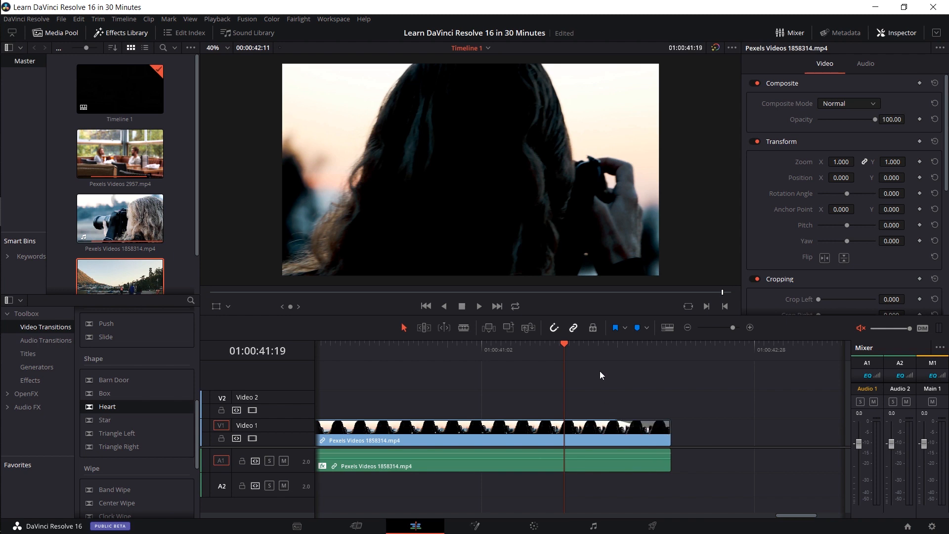
click(627, 343)
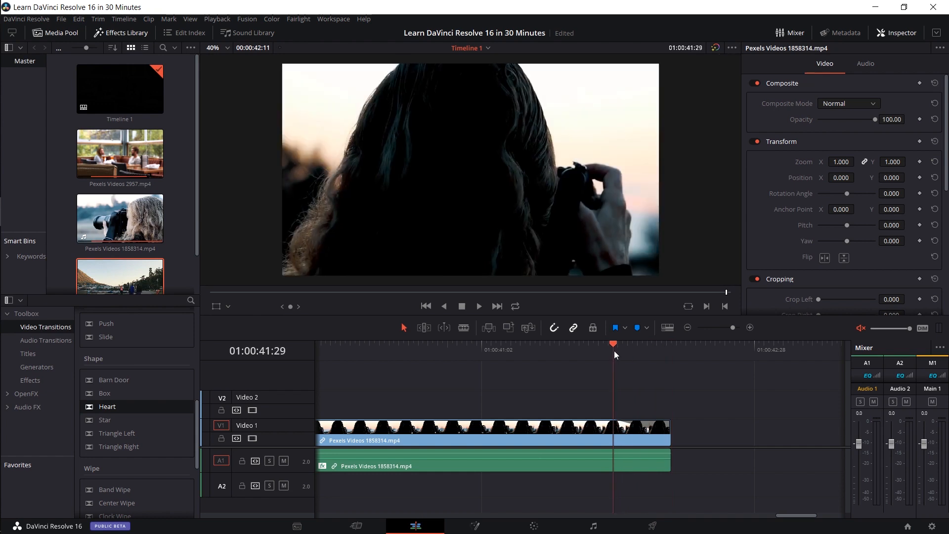
click(671, 343)
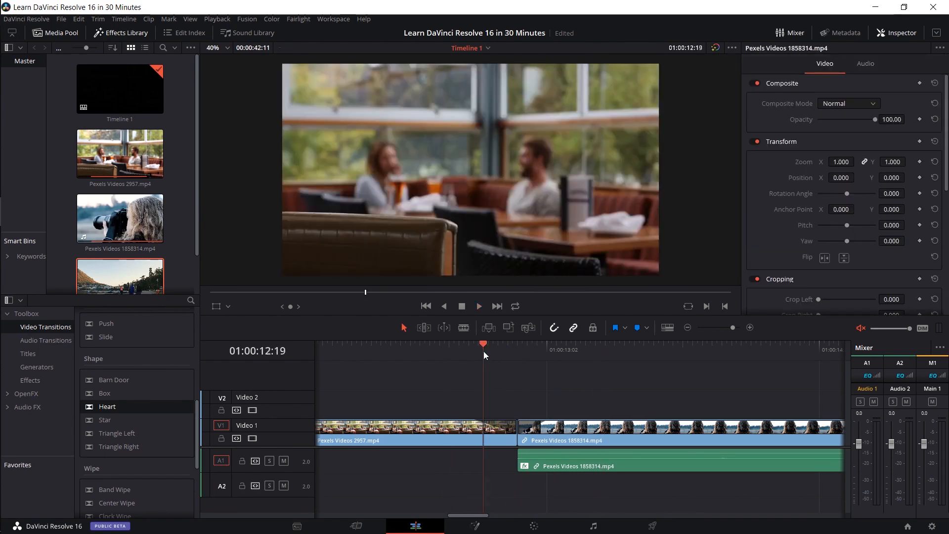
click(605, 343)
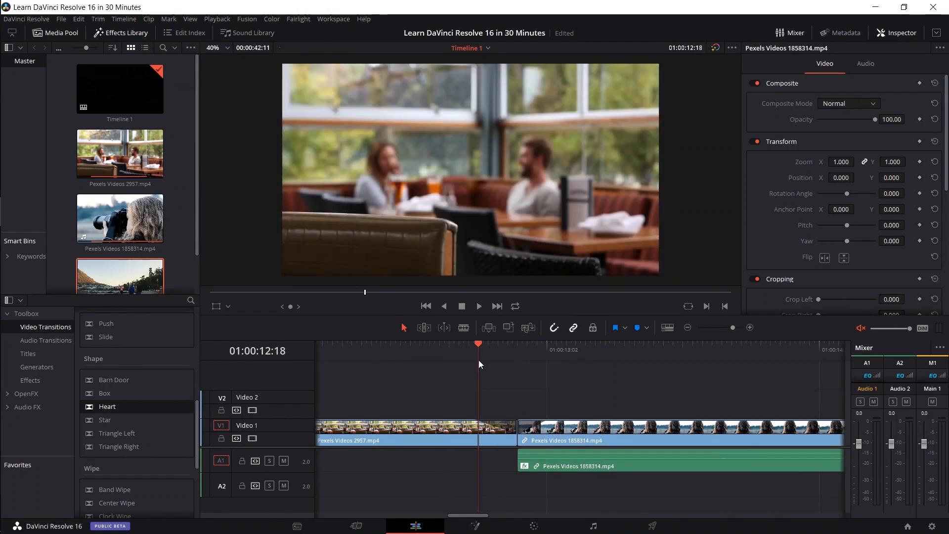
Step: Select the café-to-woman cut and add a 15-frame Cross Dissolve there
click(414, 428)
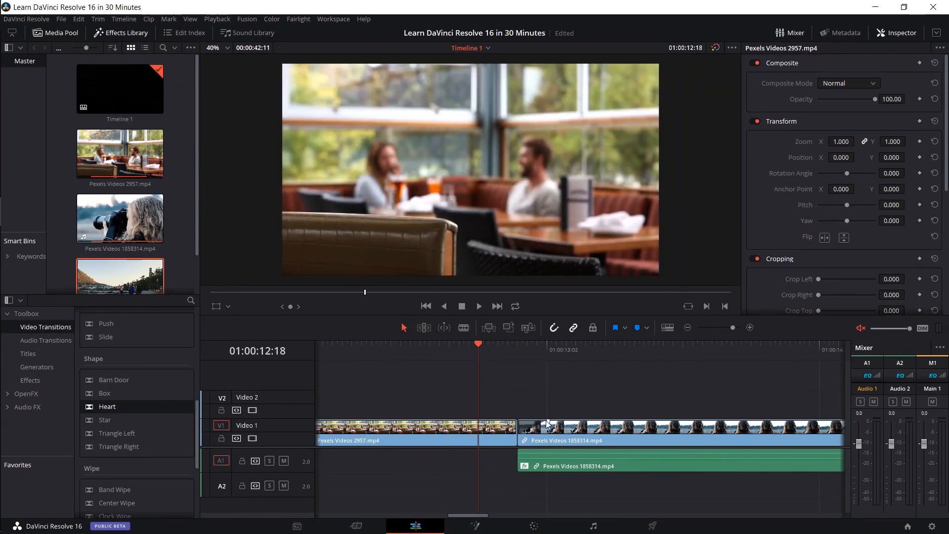
right_click(519, 429)
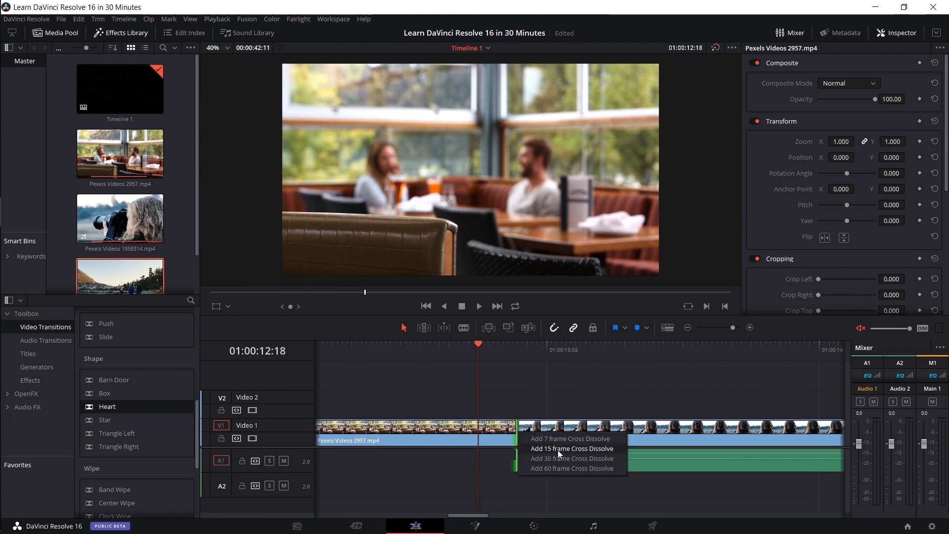
click(571, 448)
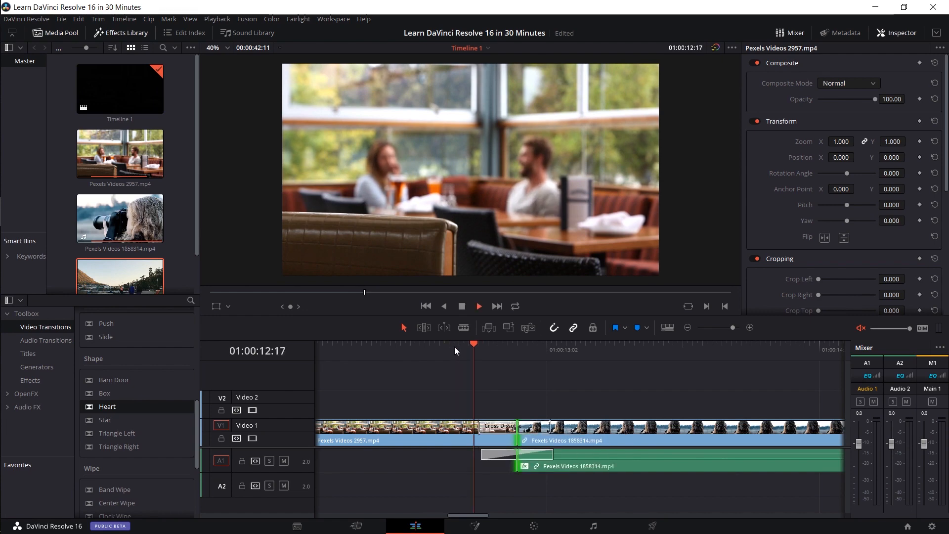